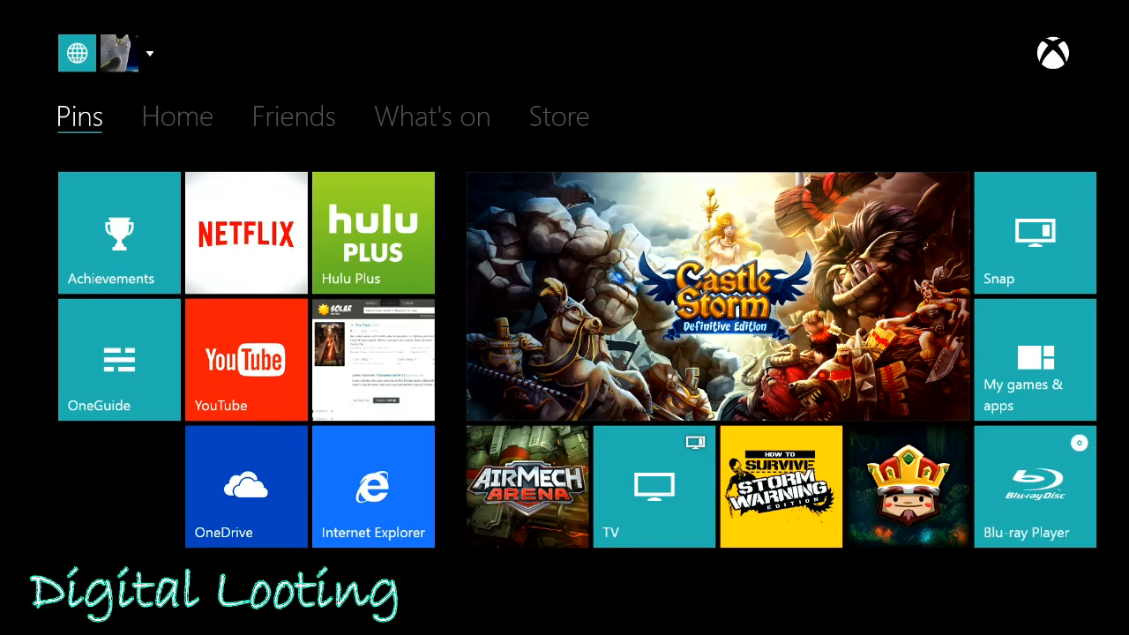
Browse the dashboard tabs from Pins through Friends and What's on, ending back on Home
left_click(292, 116)
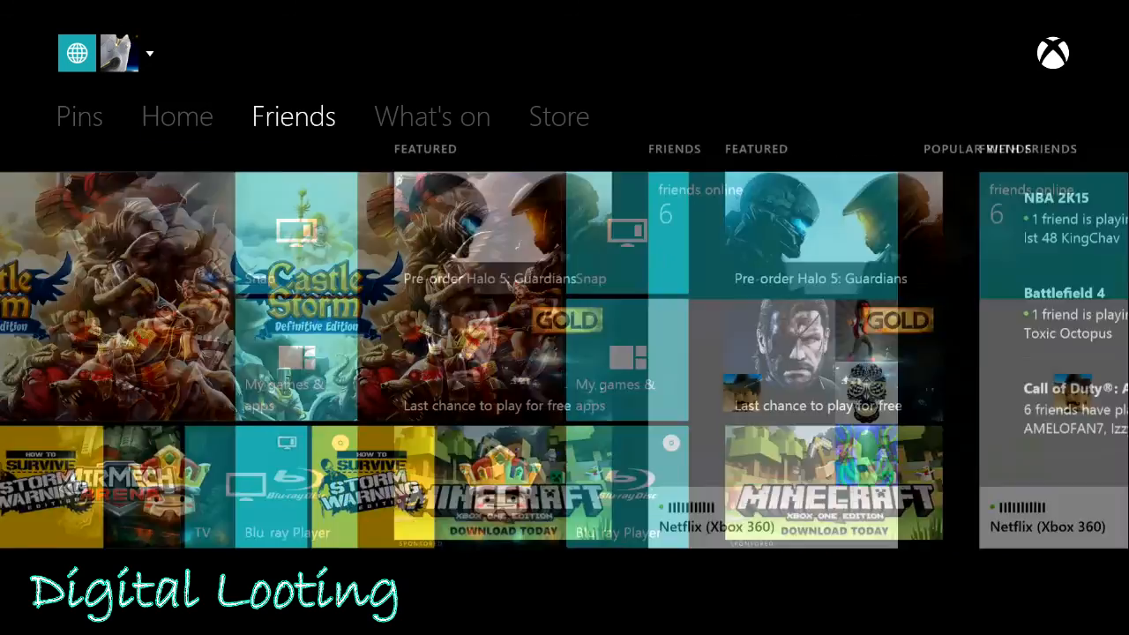
left_click(433, 117)
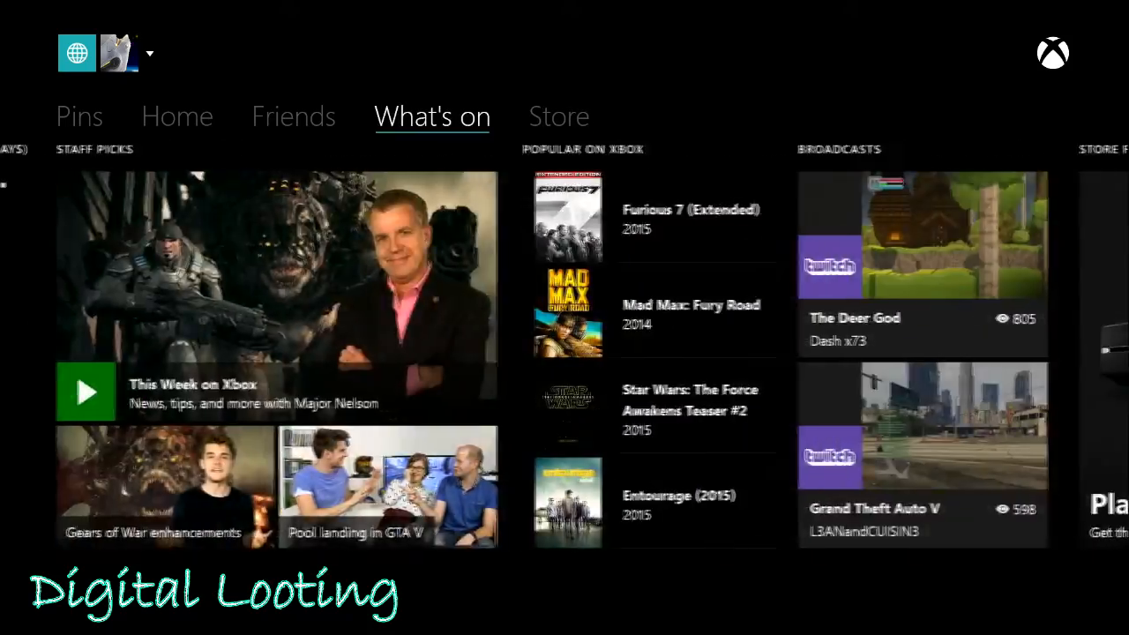
left_click(176, 116)
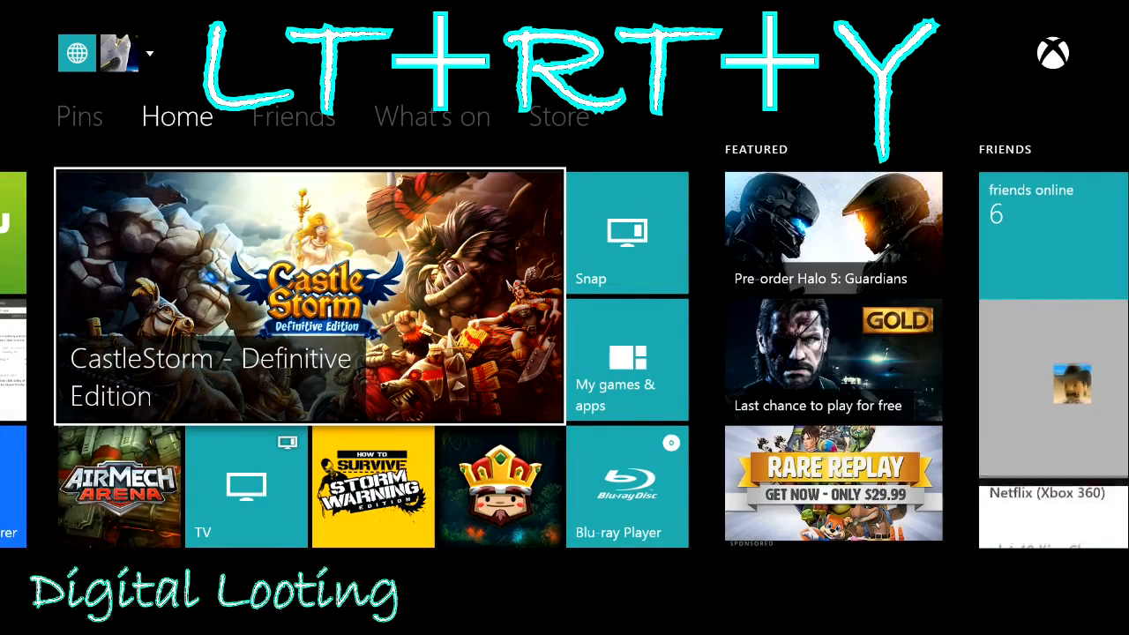
Cycle Home → Friends → What's on → Home, then start toward What's on again
left_click(293, 116)
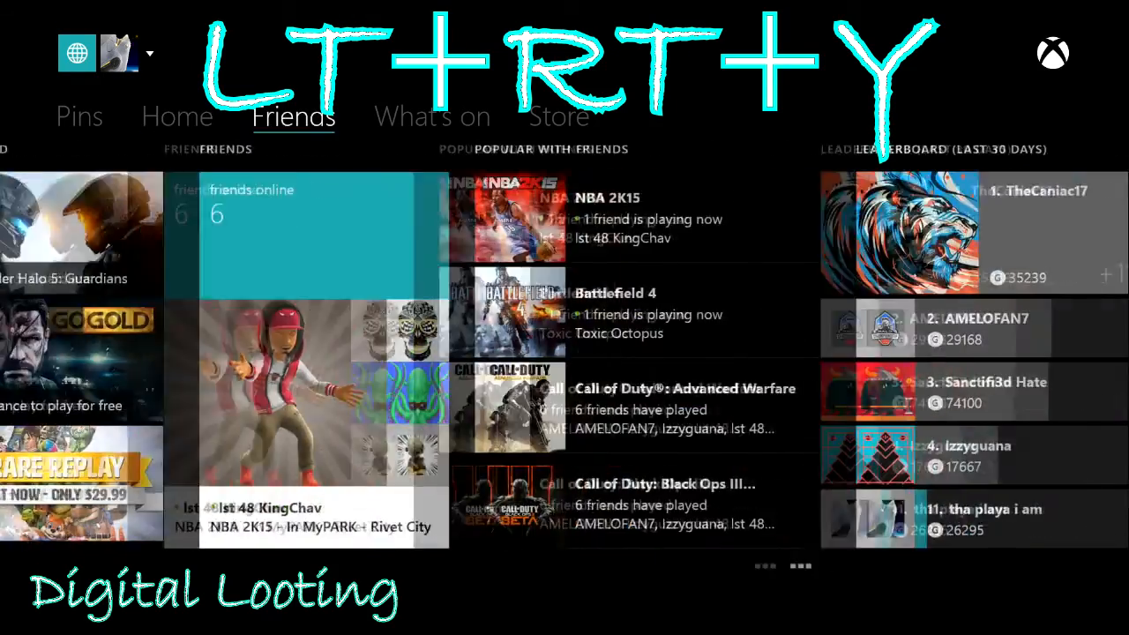
left_click(432, 117)
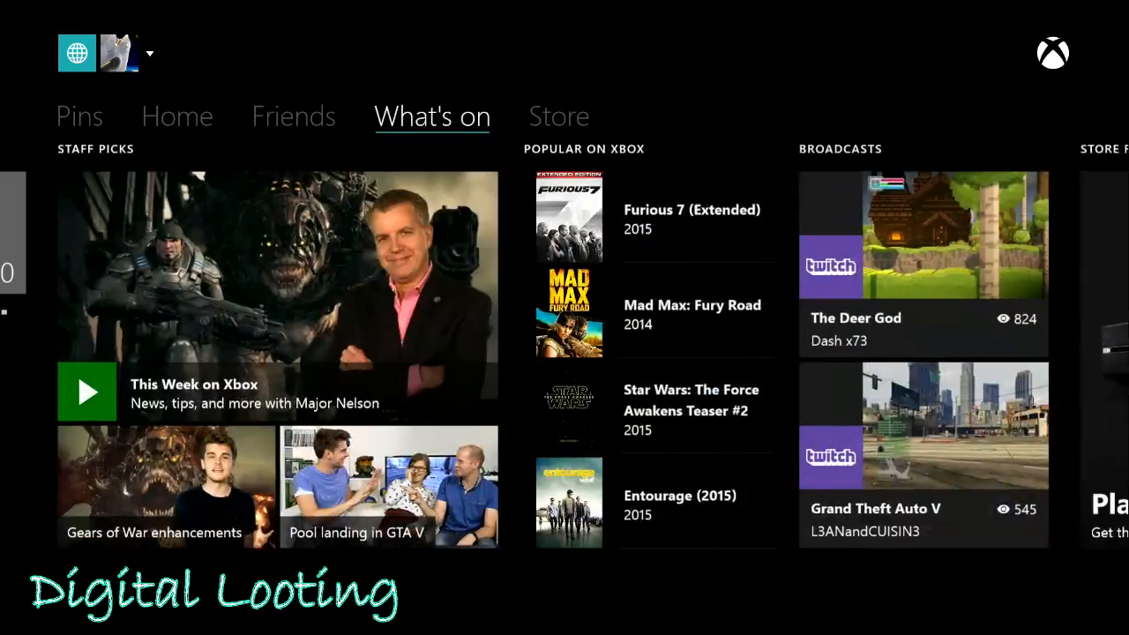
left_click(177, 116)
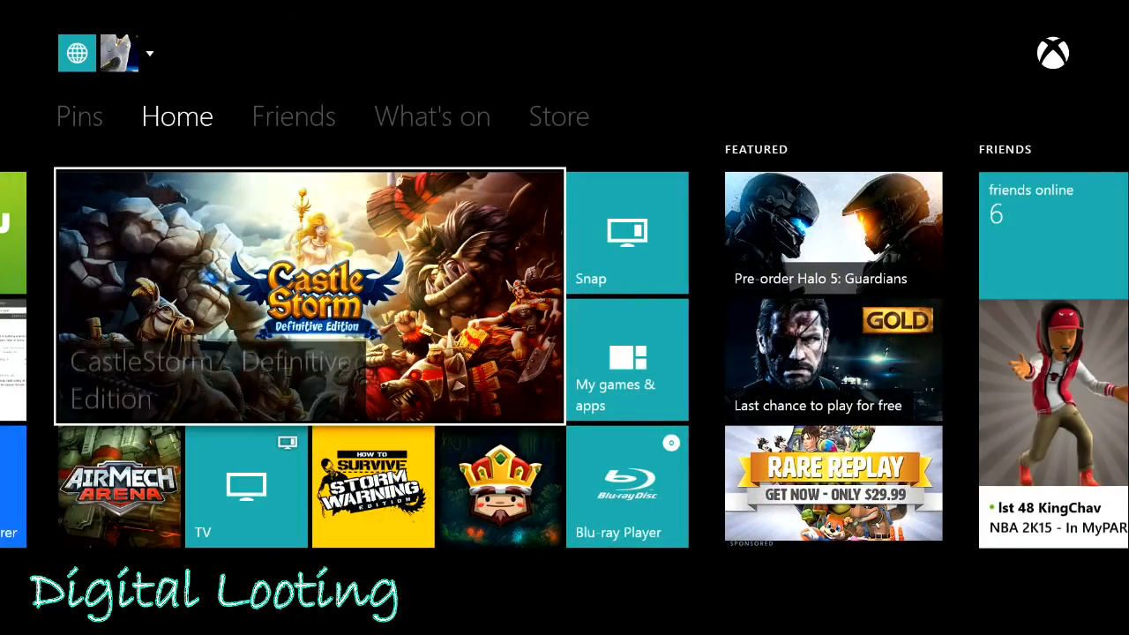
left_click(293, 117)
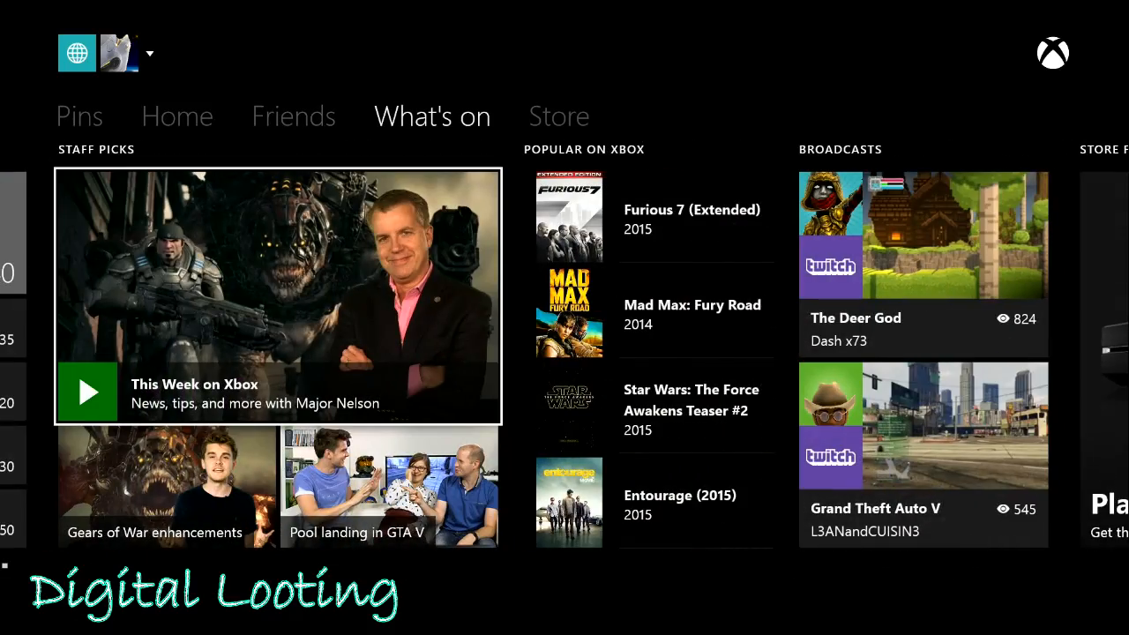
Page back from What's on through Friends and Pins, finishing on the Home tab
left_click(293, 116)
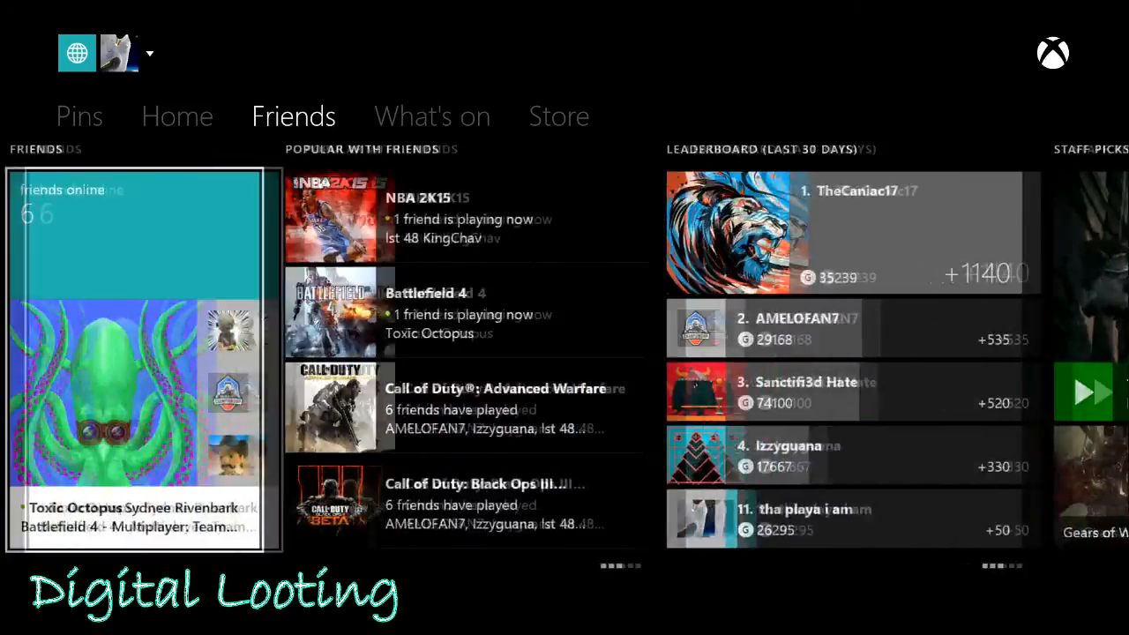
left_click(79, 116)
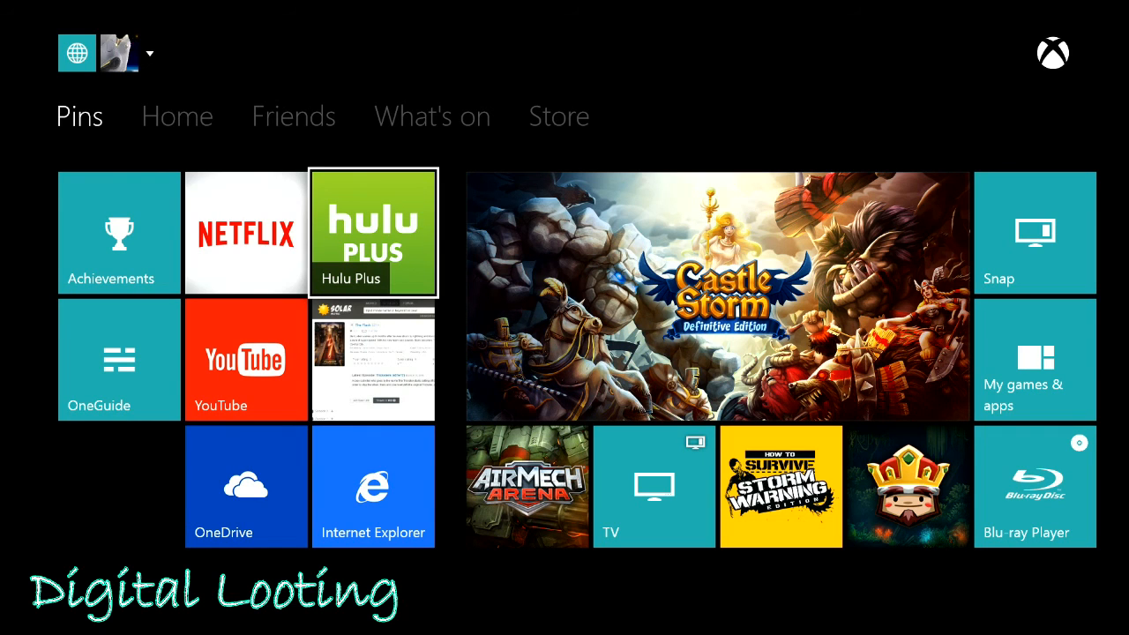
left_click(176, 117)
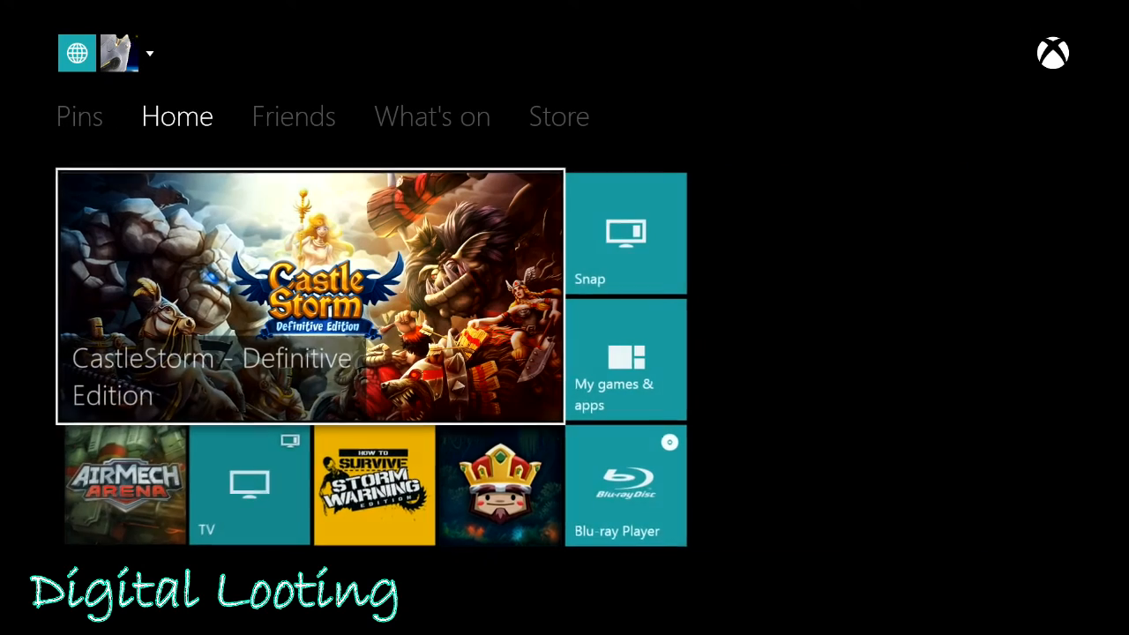